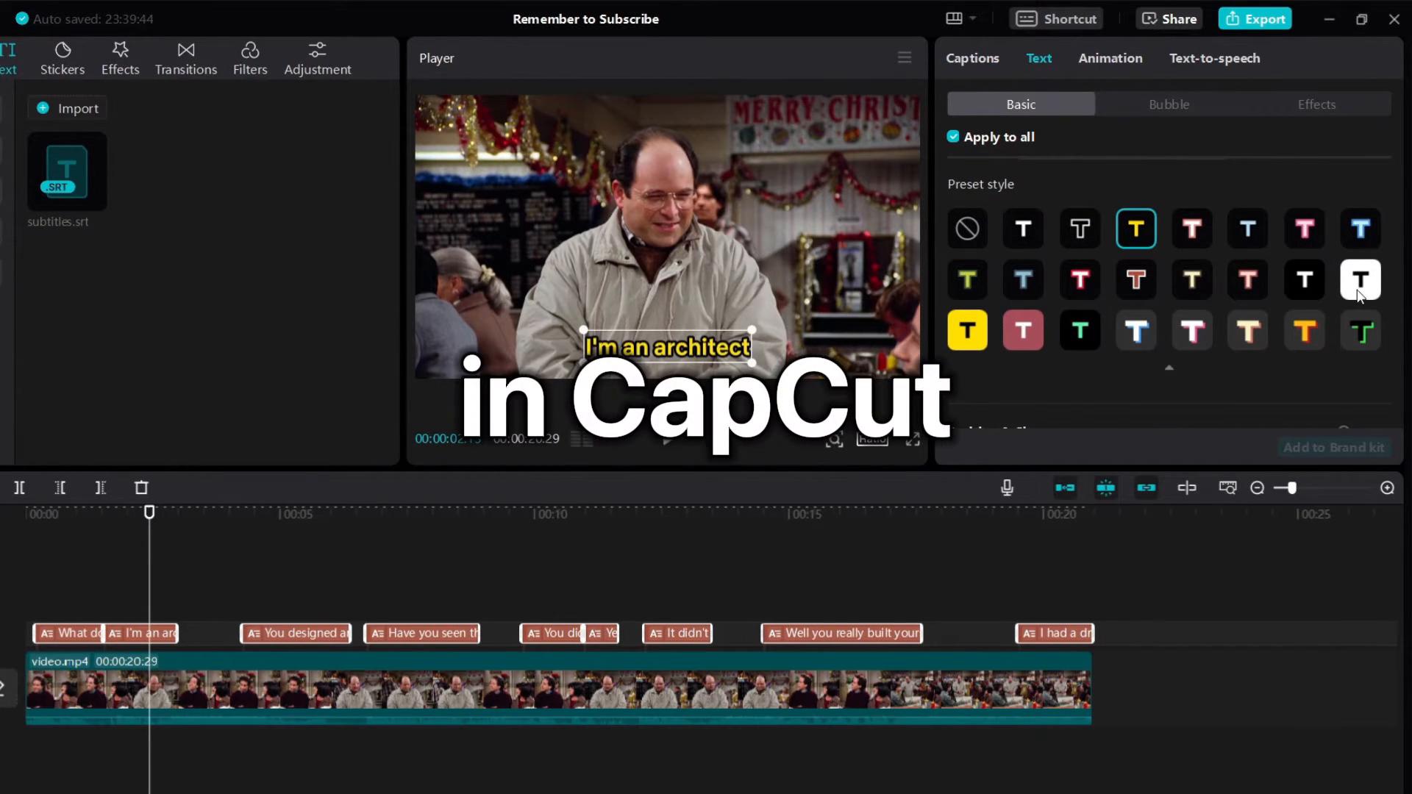
- Preview a yellow highlighted caption preset, then open the video.mp4 project without captions
left_click(966, 330)
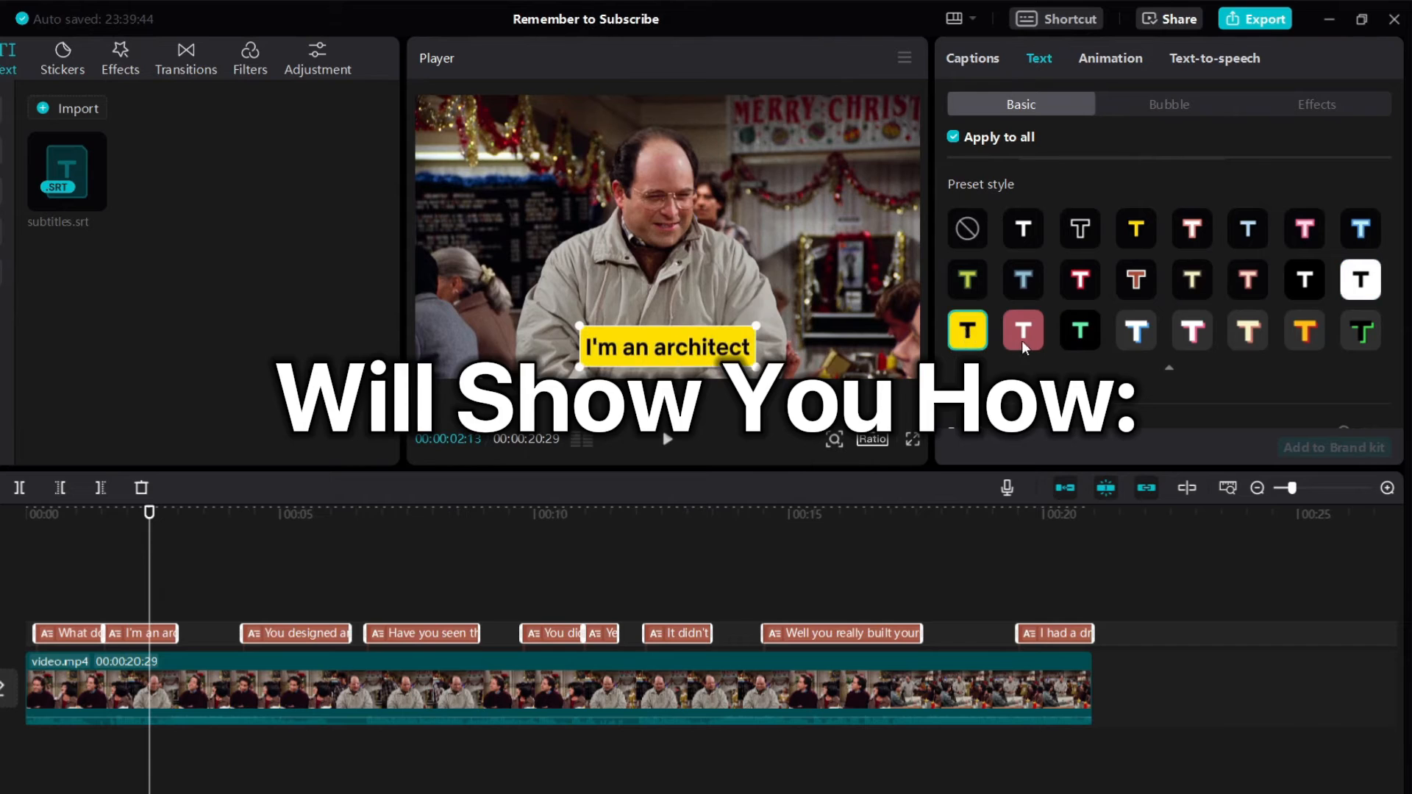
left_click(1022, 227)
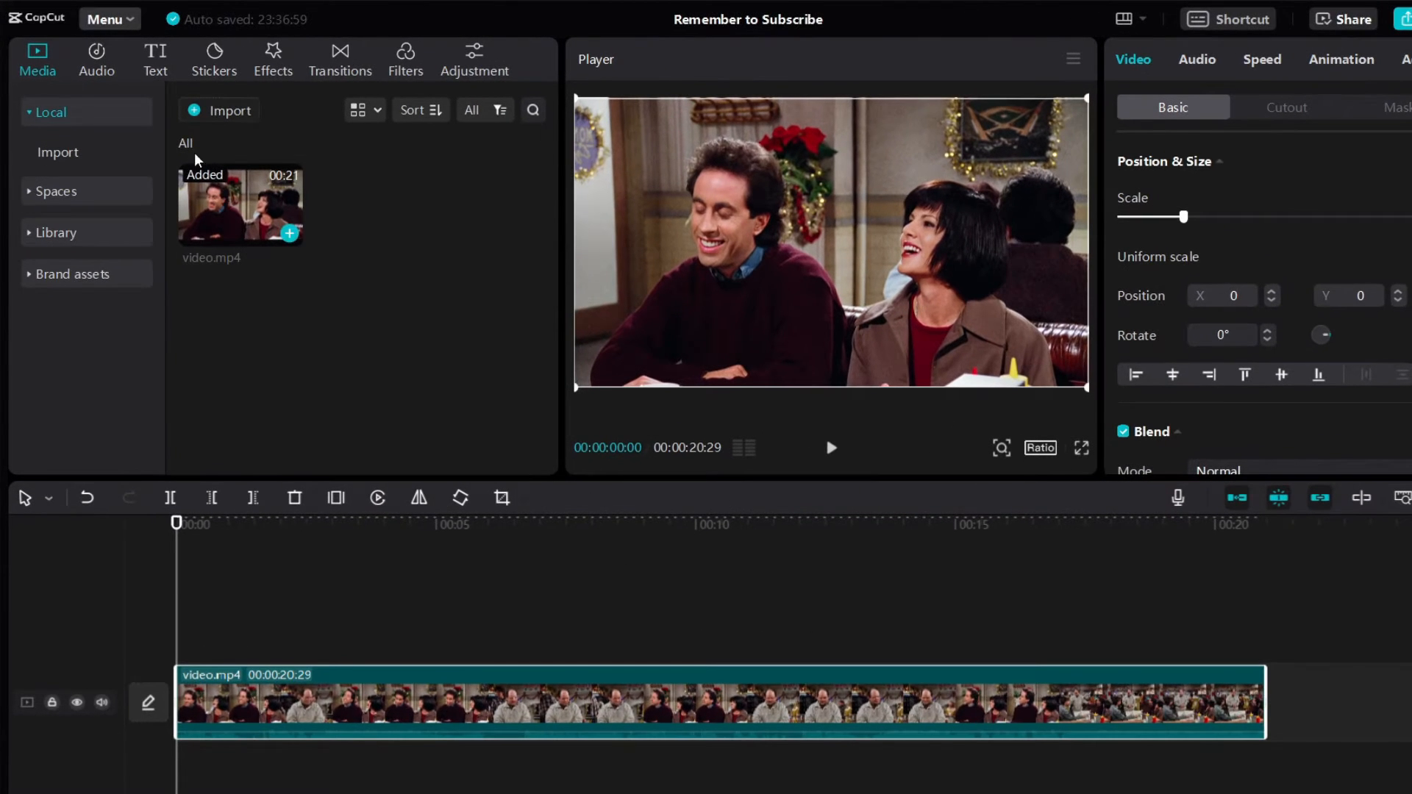
- Import subtitles.srt from Local captions and add it to the timeline
left_click(155, 59)
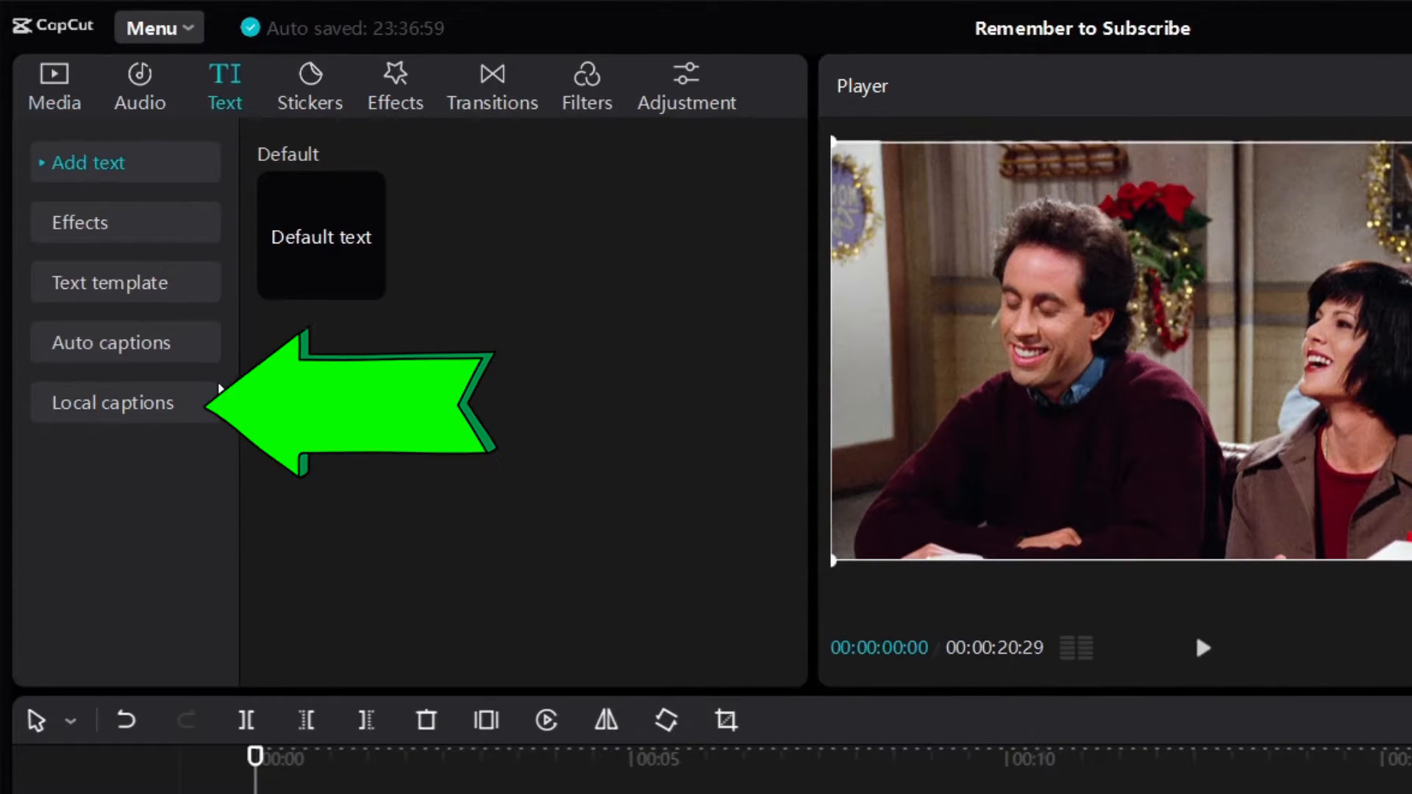
left_click(113, 402)
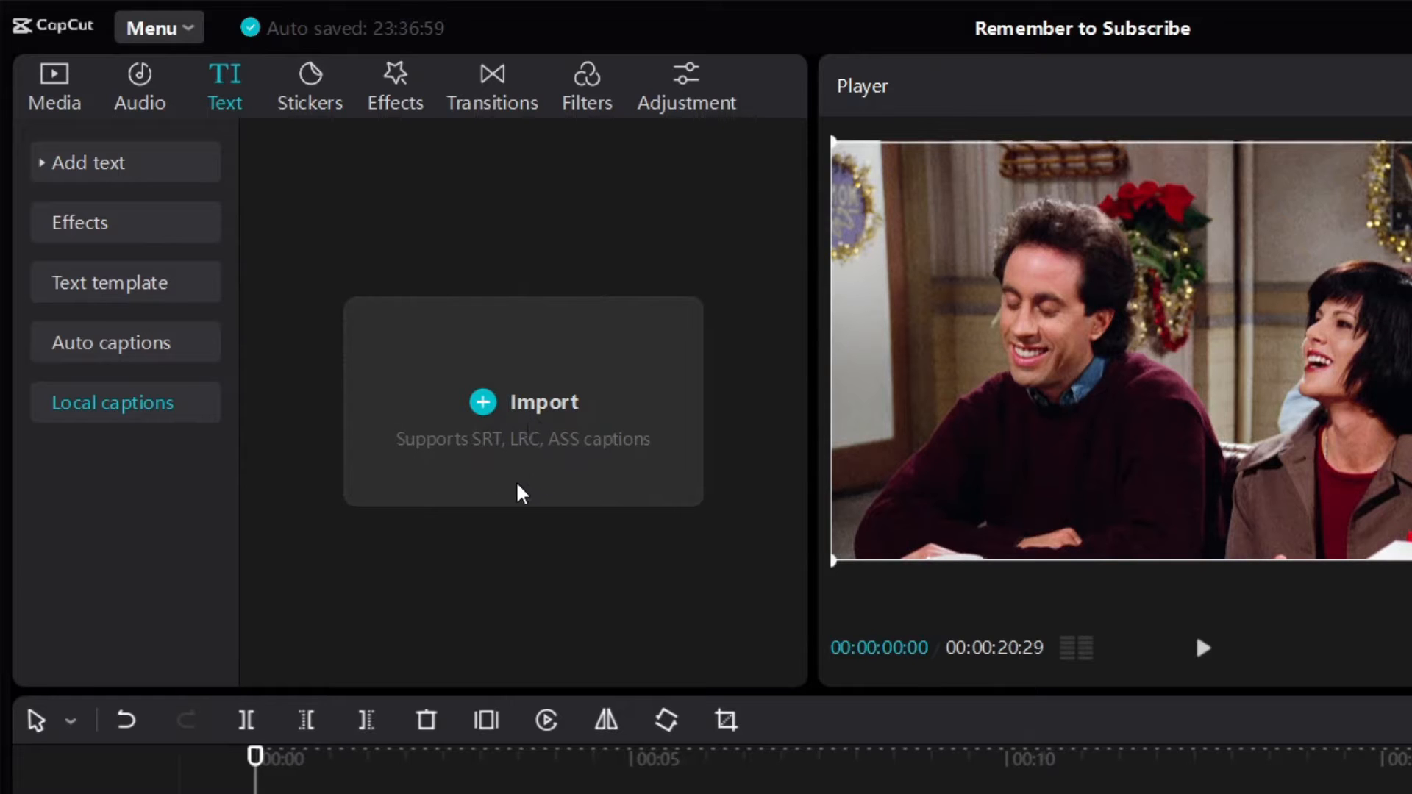
left_click(522, 402)
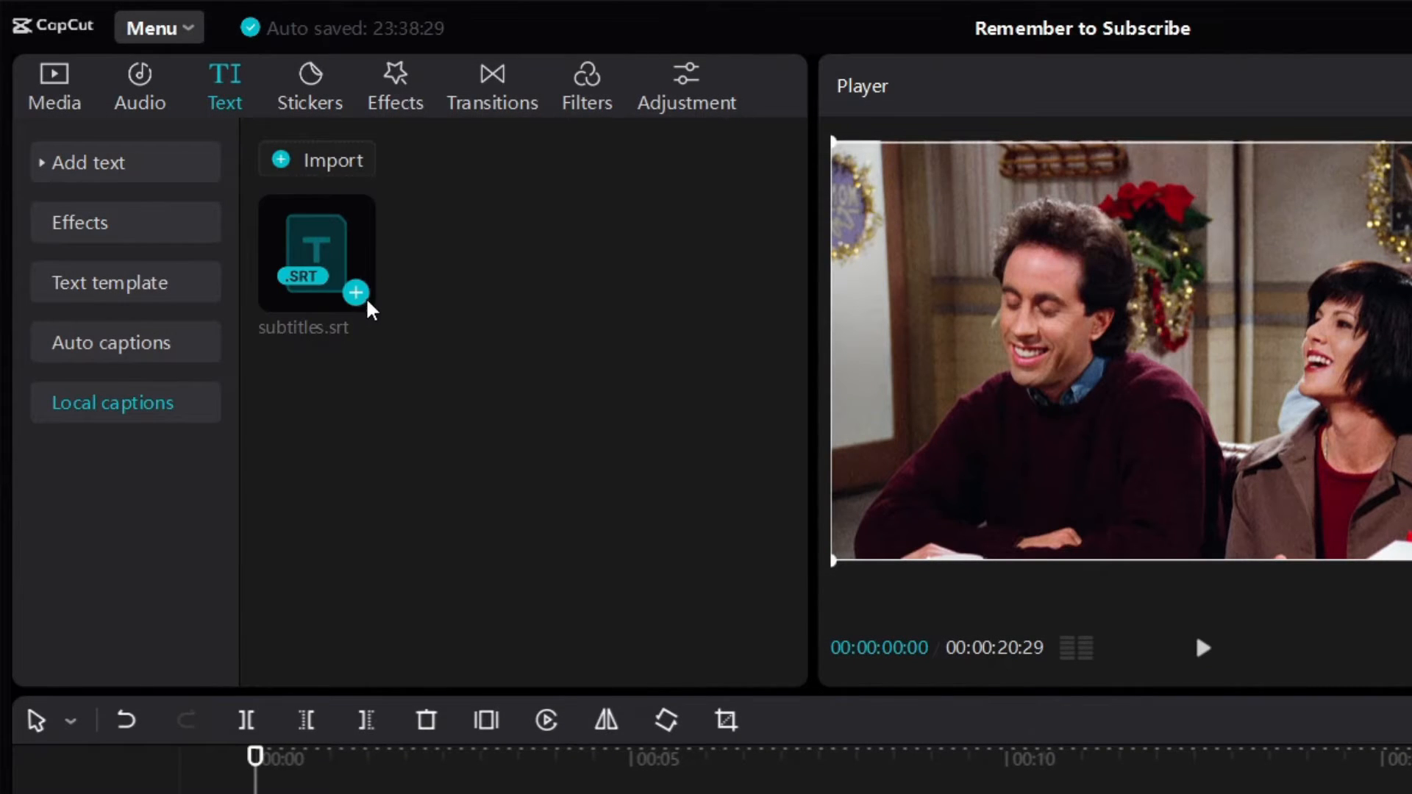
left_click(354, 293)
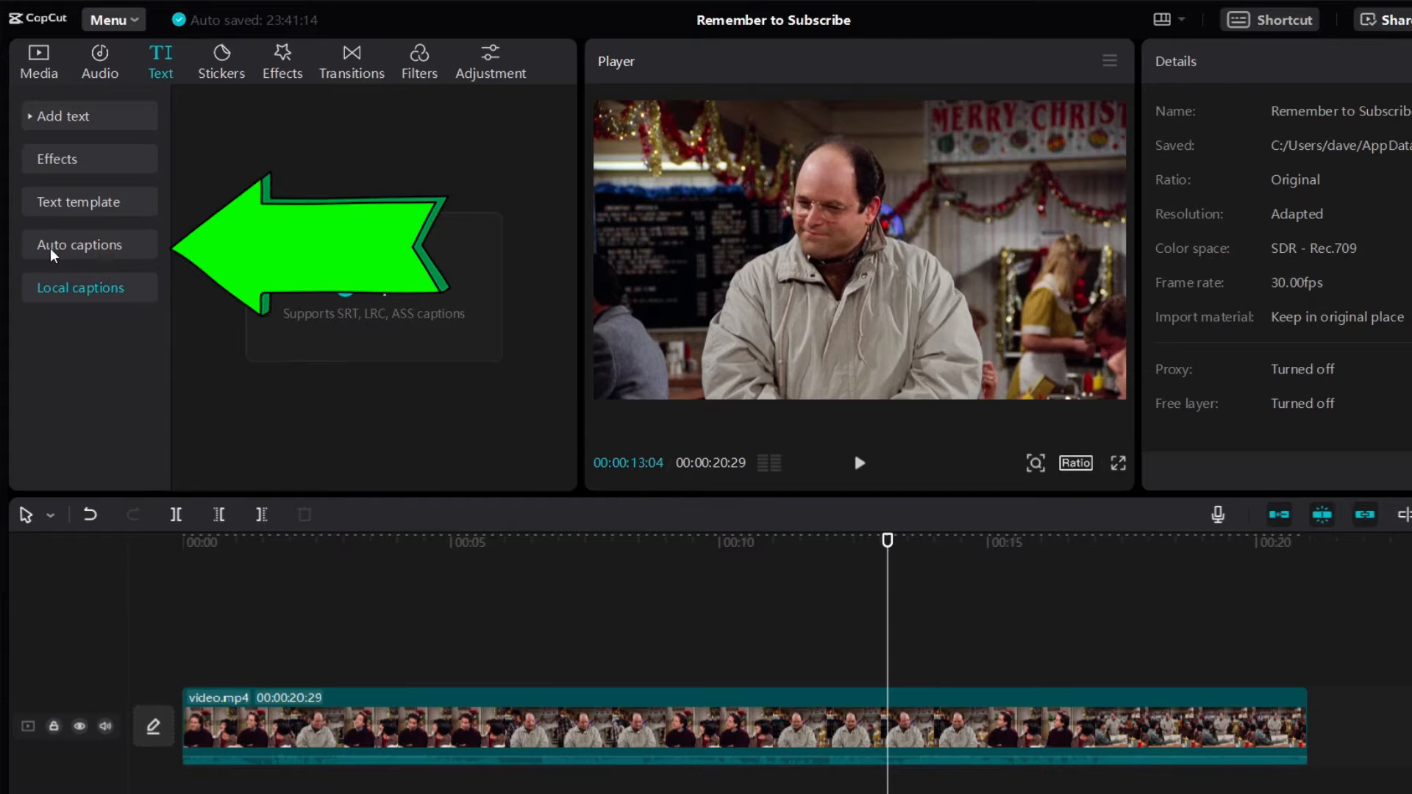
- Create English auto captions from the video.mp4 speech
left_click(79, 244)
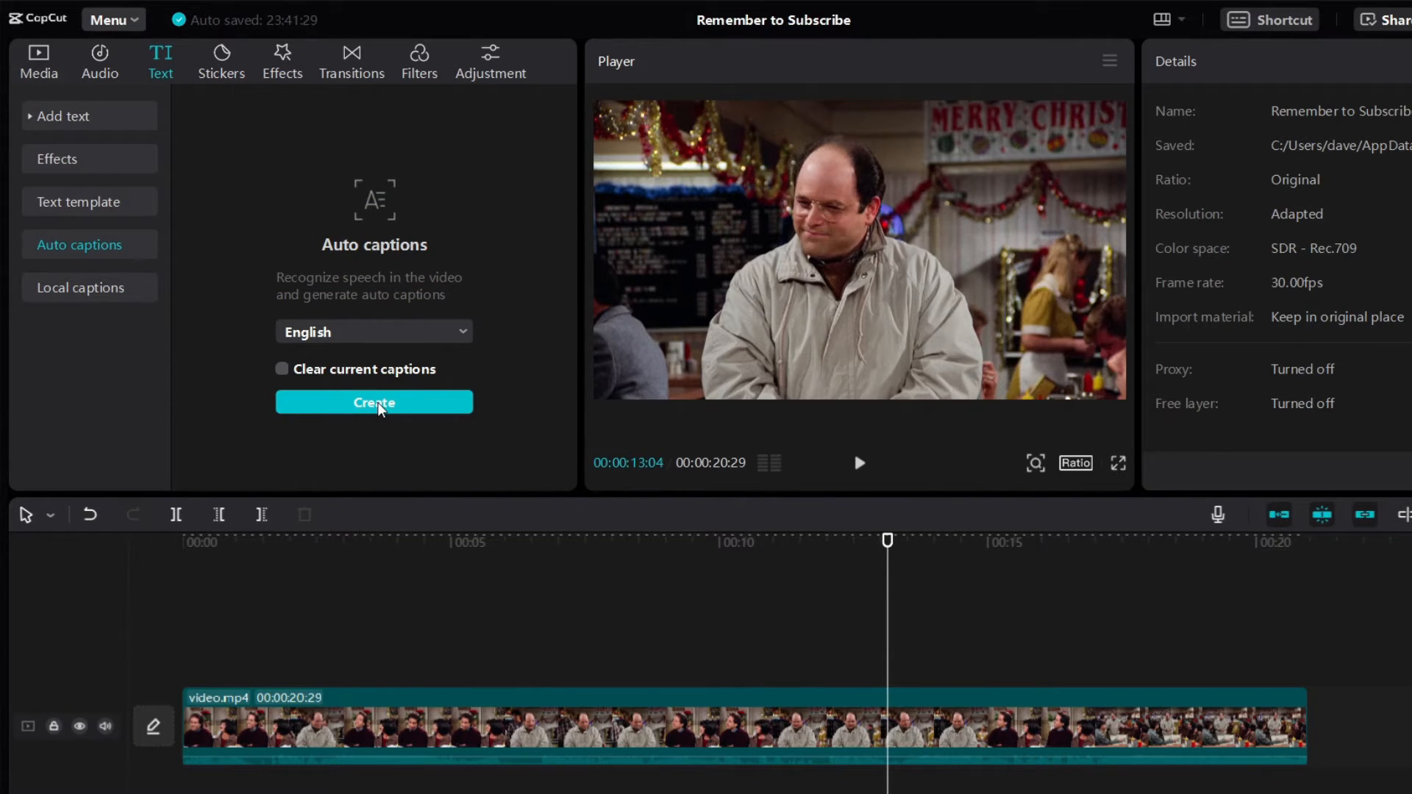
left_click(373, 401)
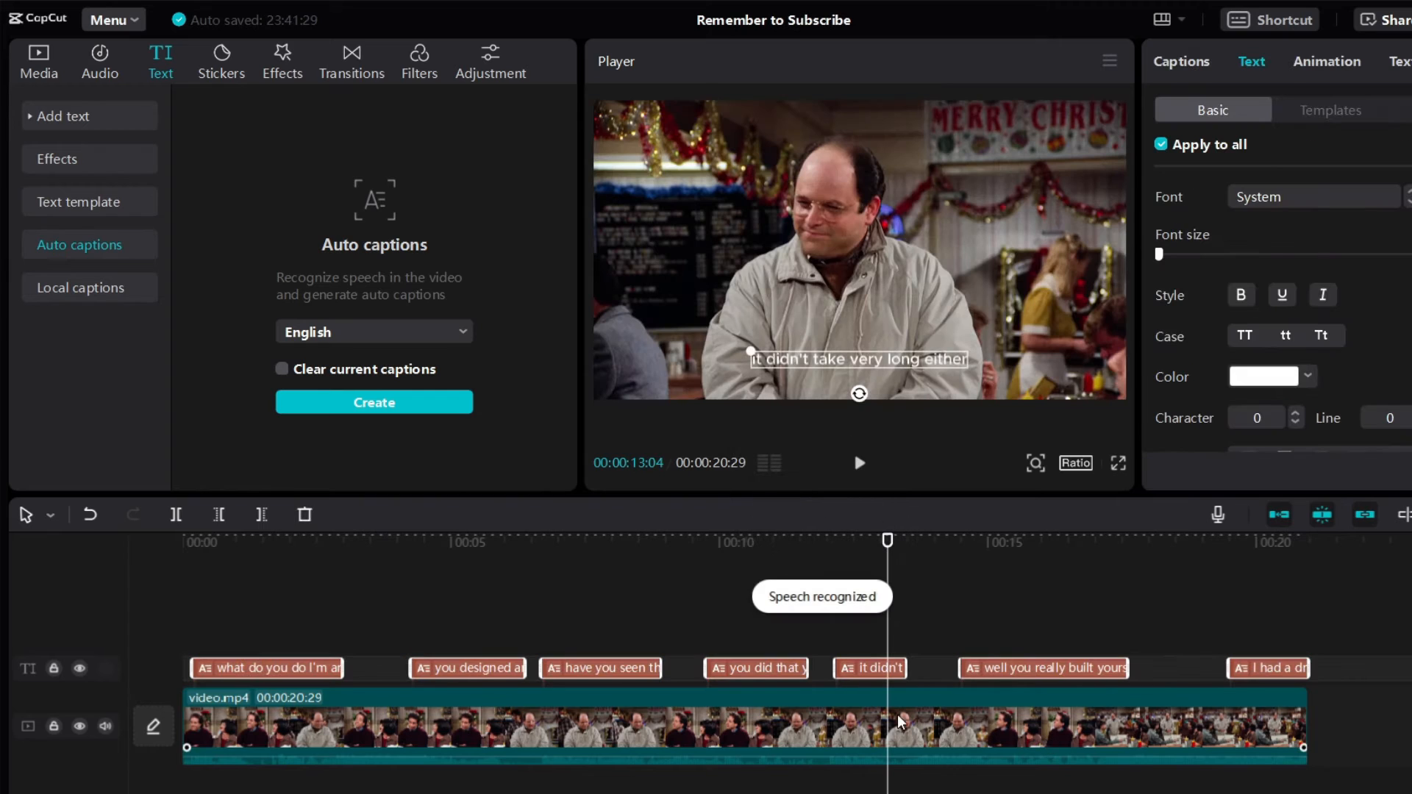
mouse_move(324, 621)
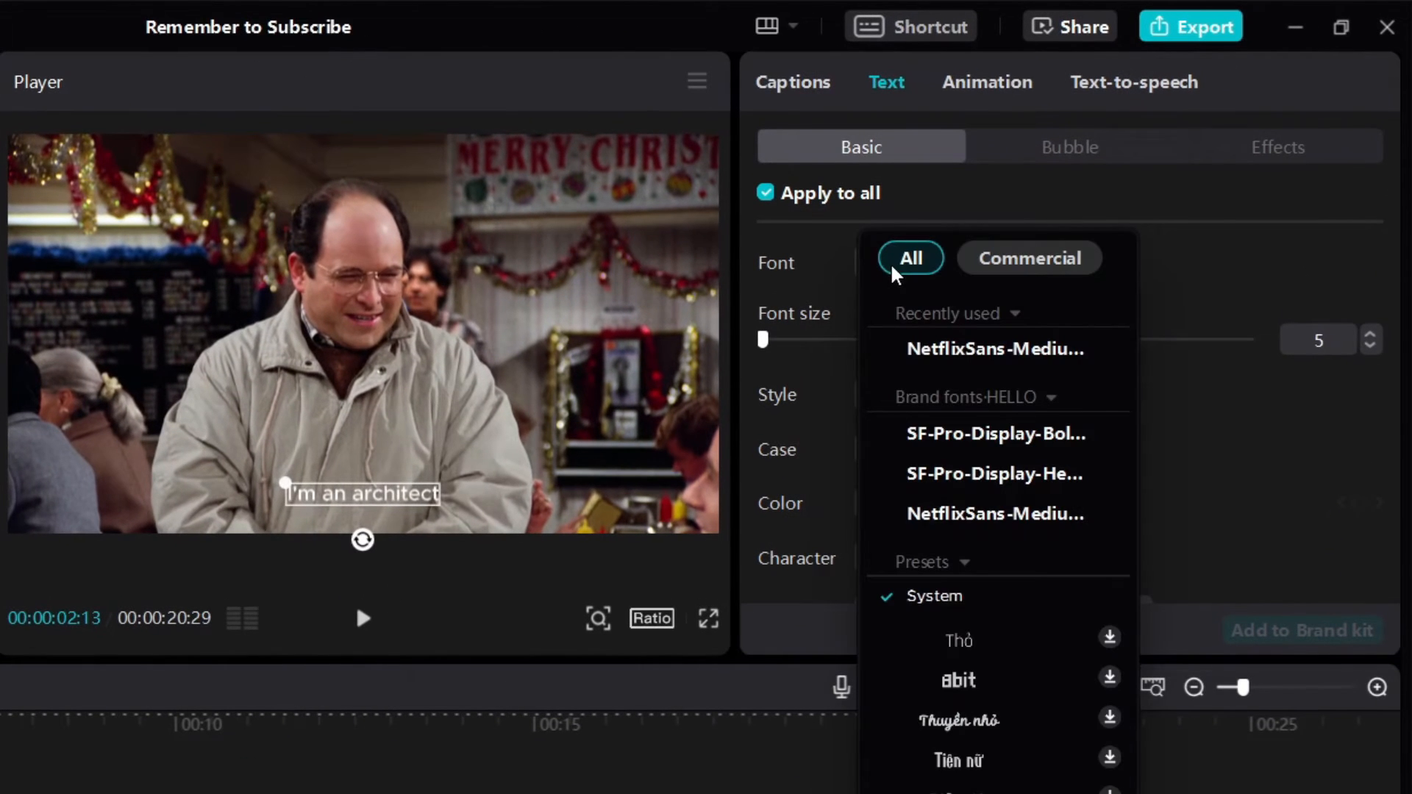
- Apply NetflixSans-Medium to all captions and set the font size to 11
left_click(995, 349)
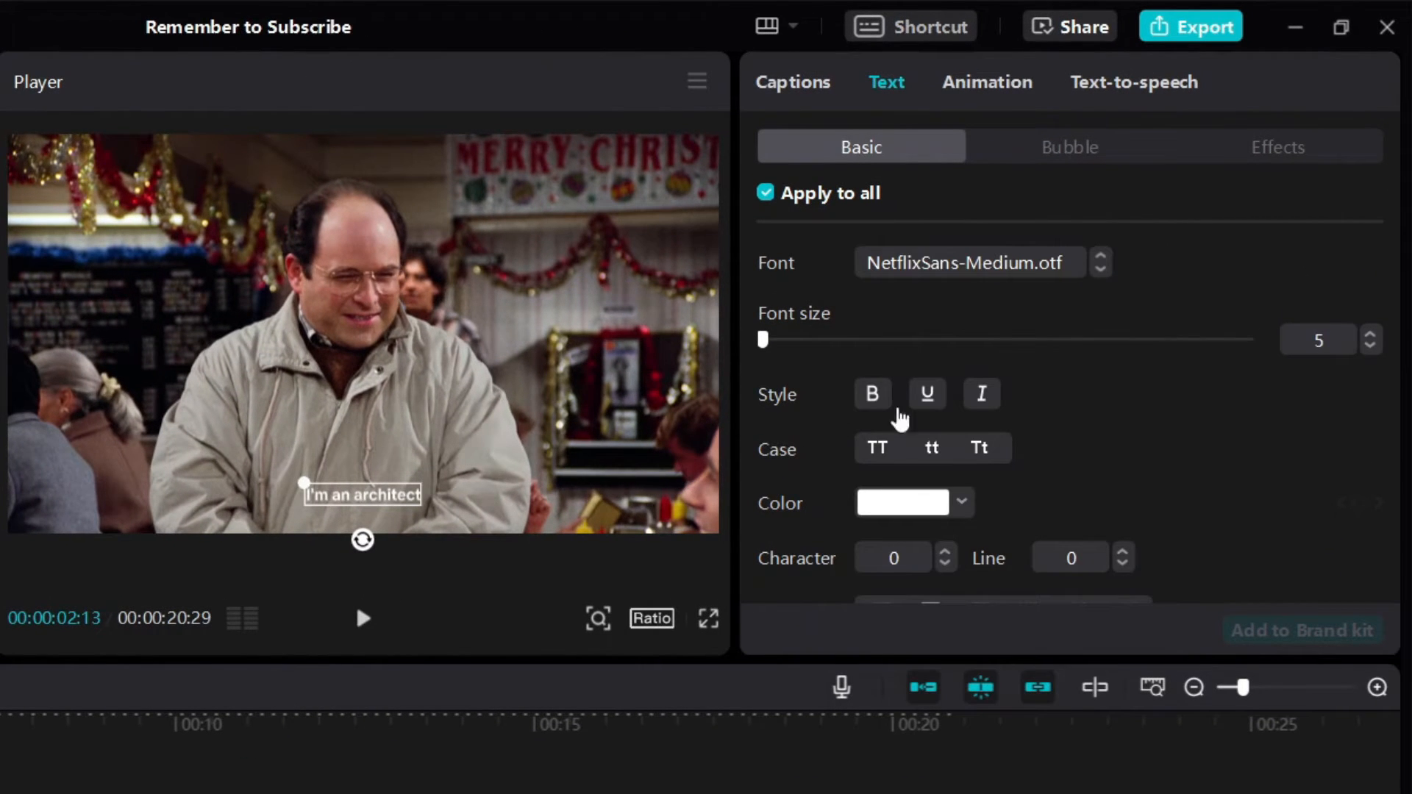
mouse_move(778, 351)
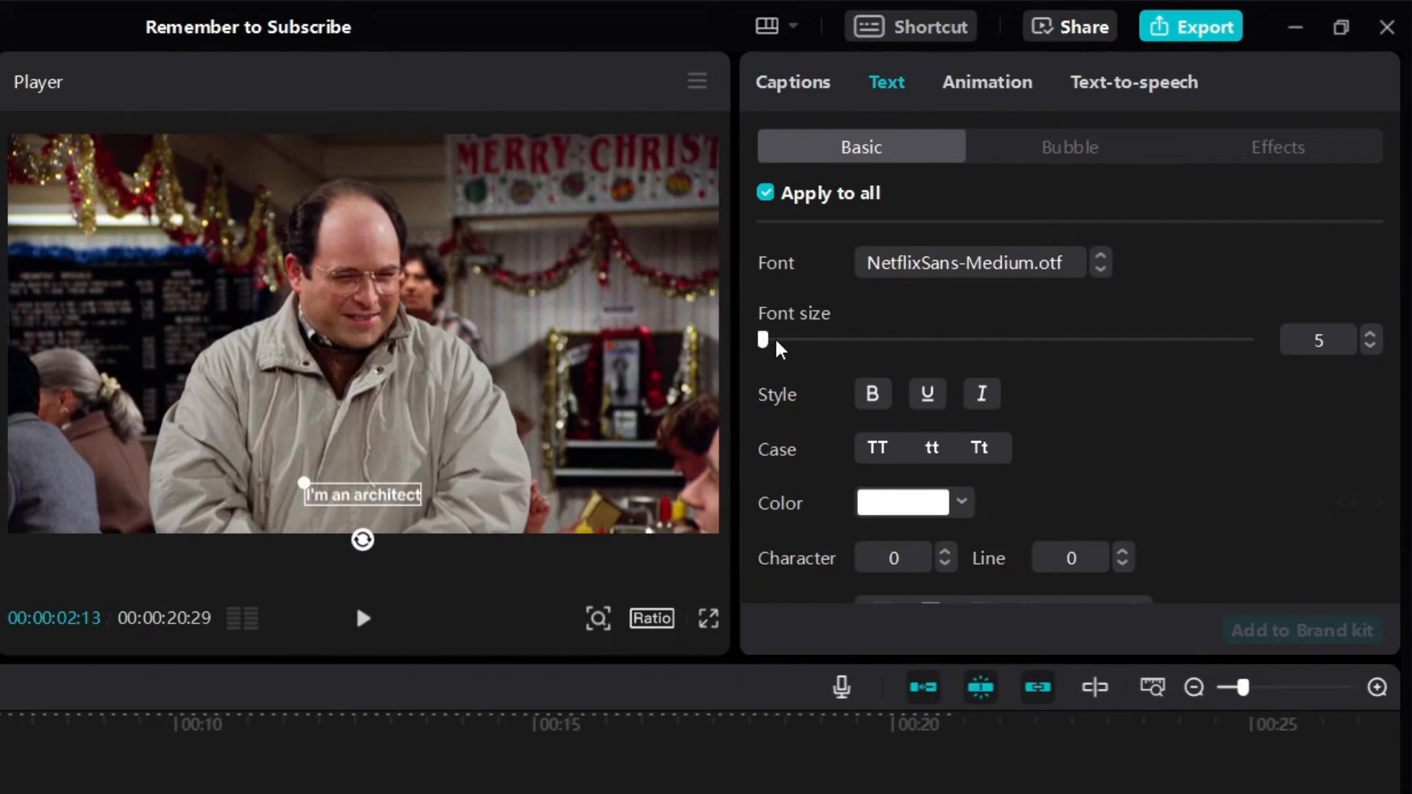
mouse_move(1377, 344)
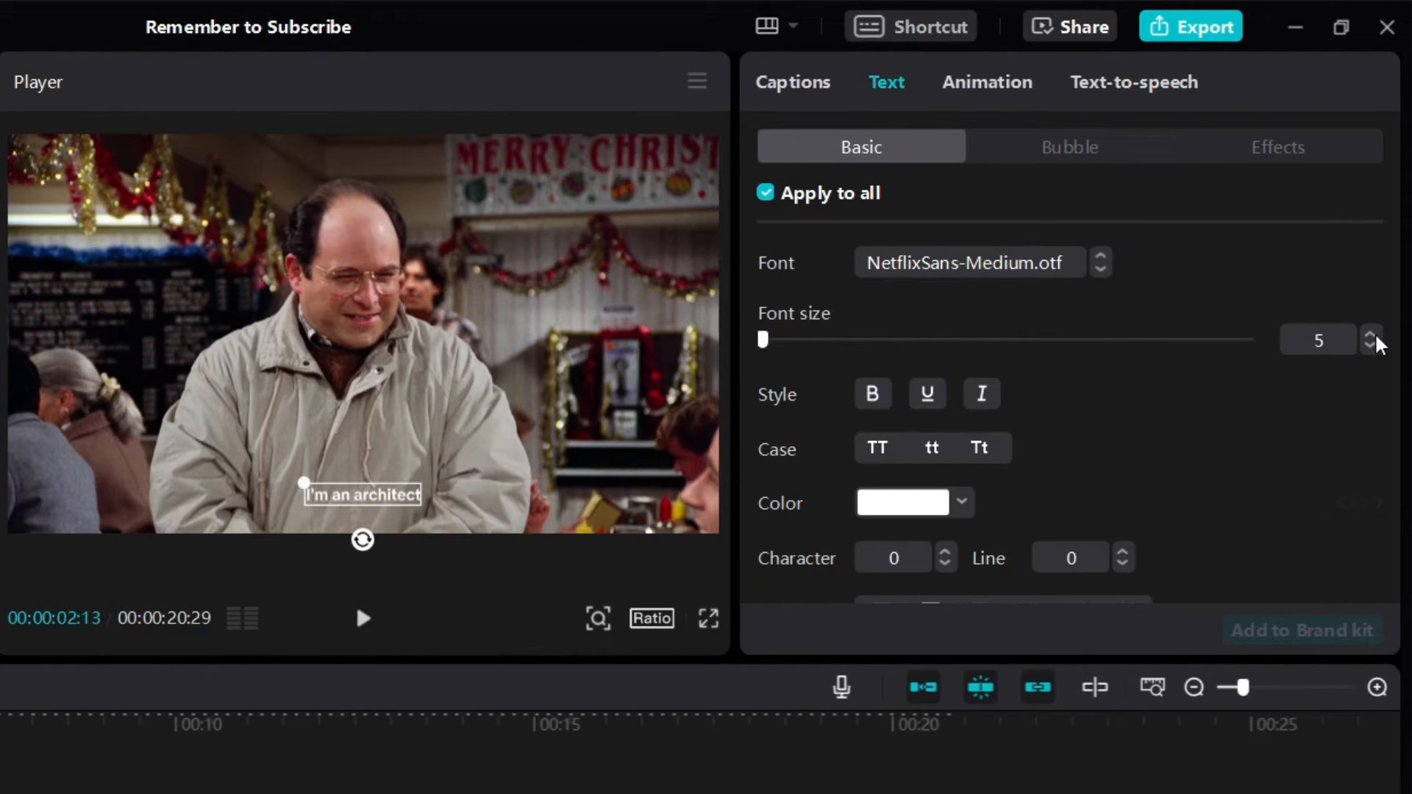
left_click(1368, 333)
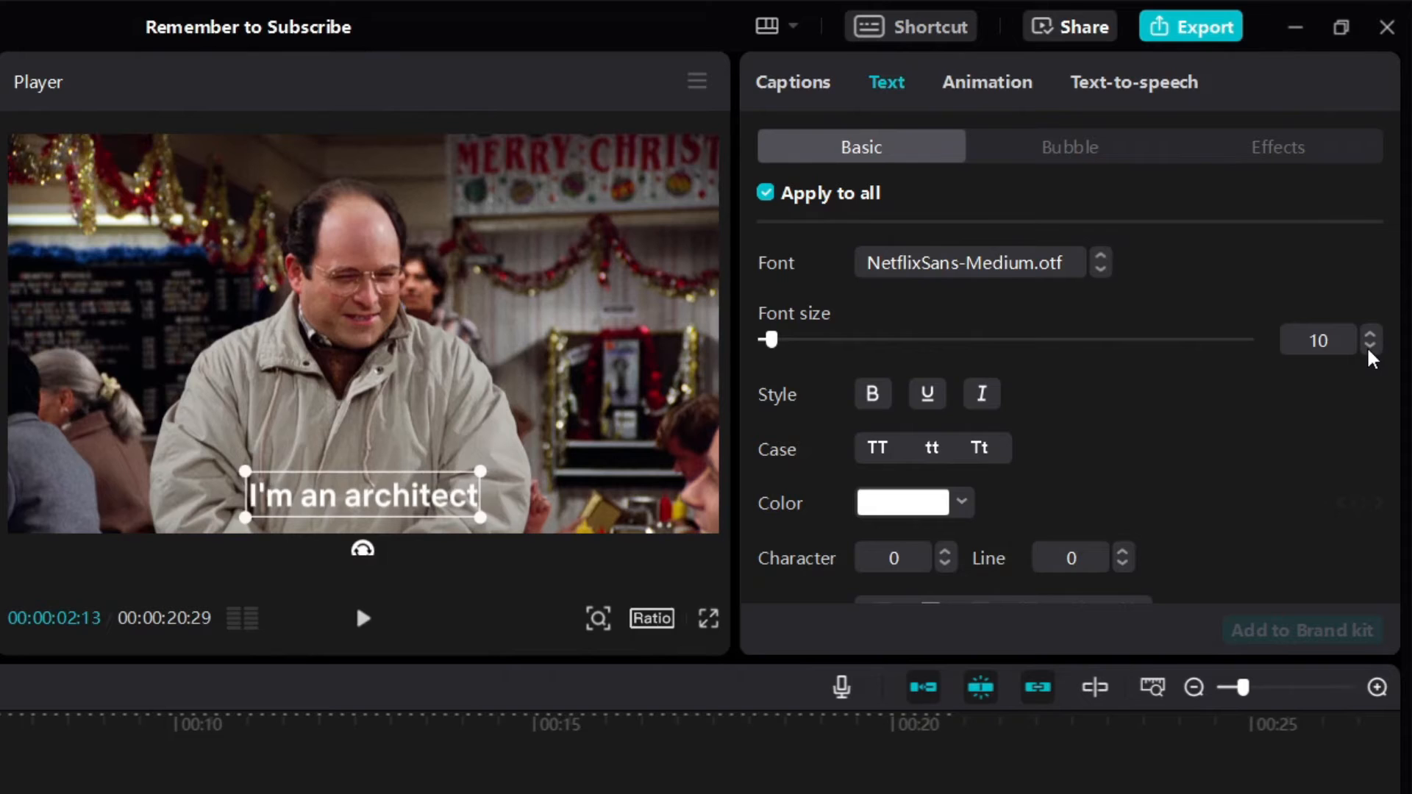
left_click_drag(770, 339, 818, 339)
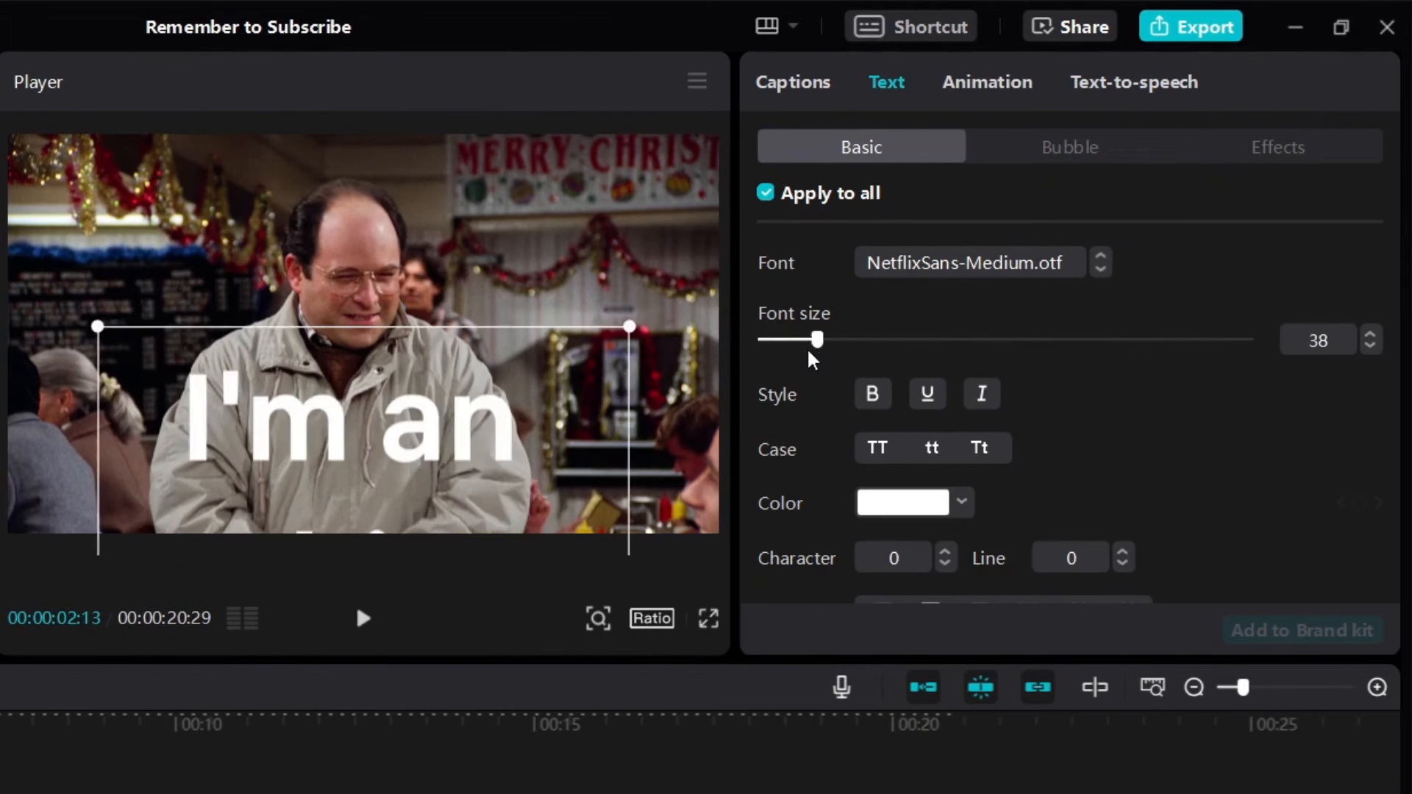
left_click_drag(817, 338, 767, 338)
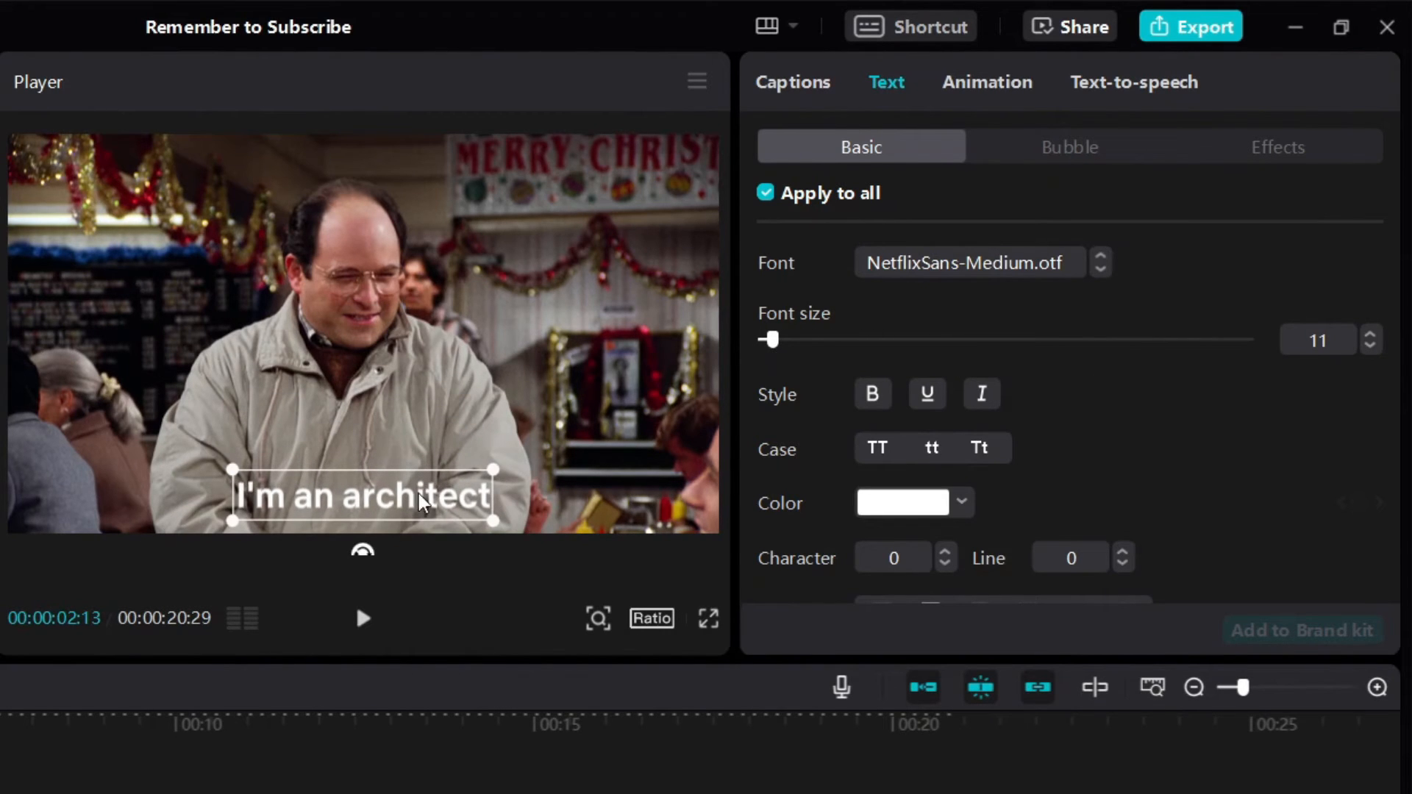
- Centre the caption box near the bottom of the frame and lower font size to 10
left_click_drag(360, 495, 394, 468)
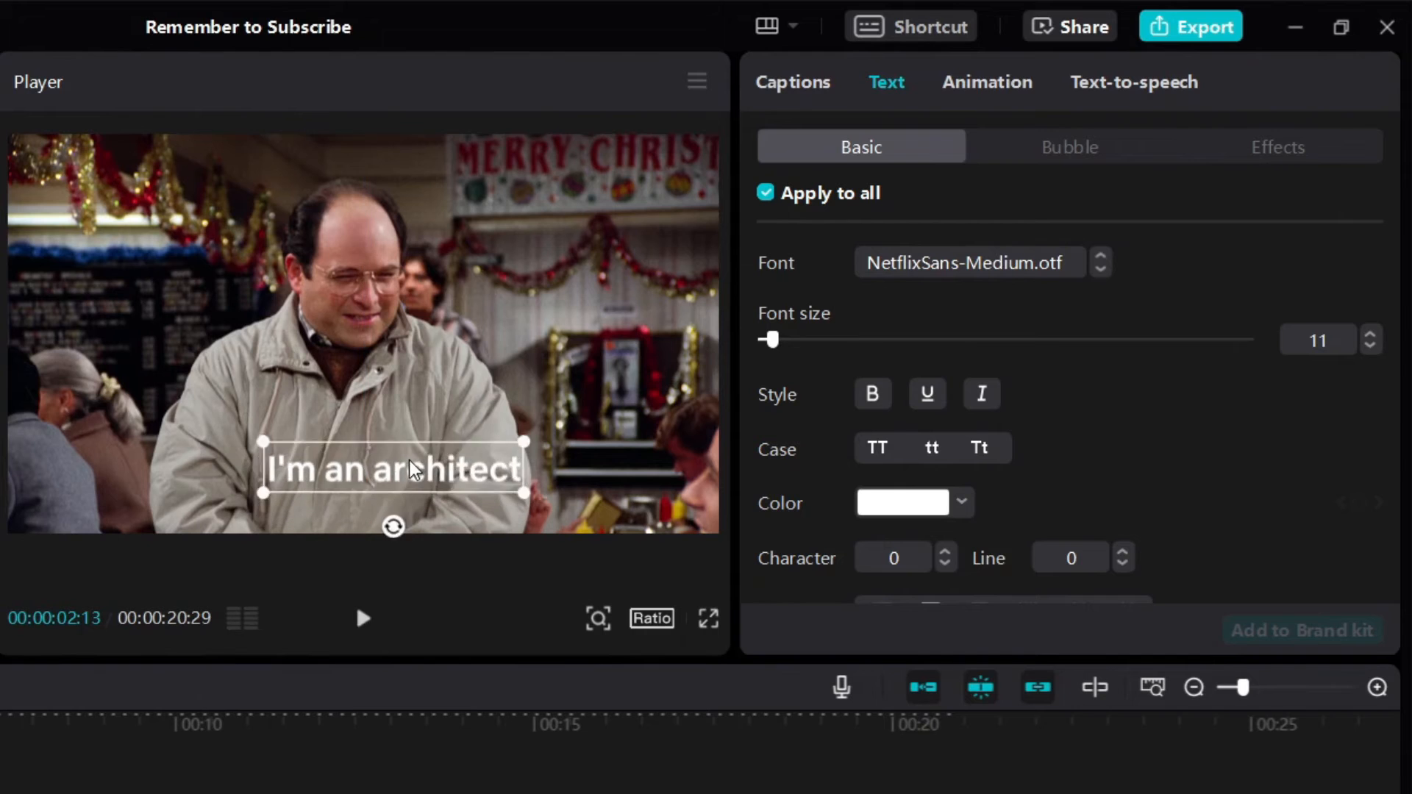
left_click_drag(414, 466, 388, 470)
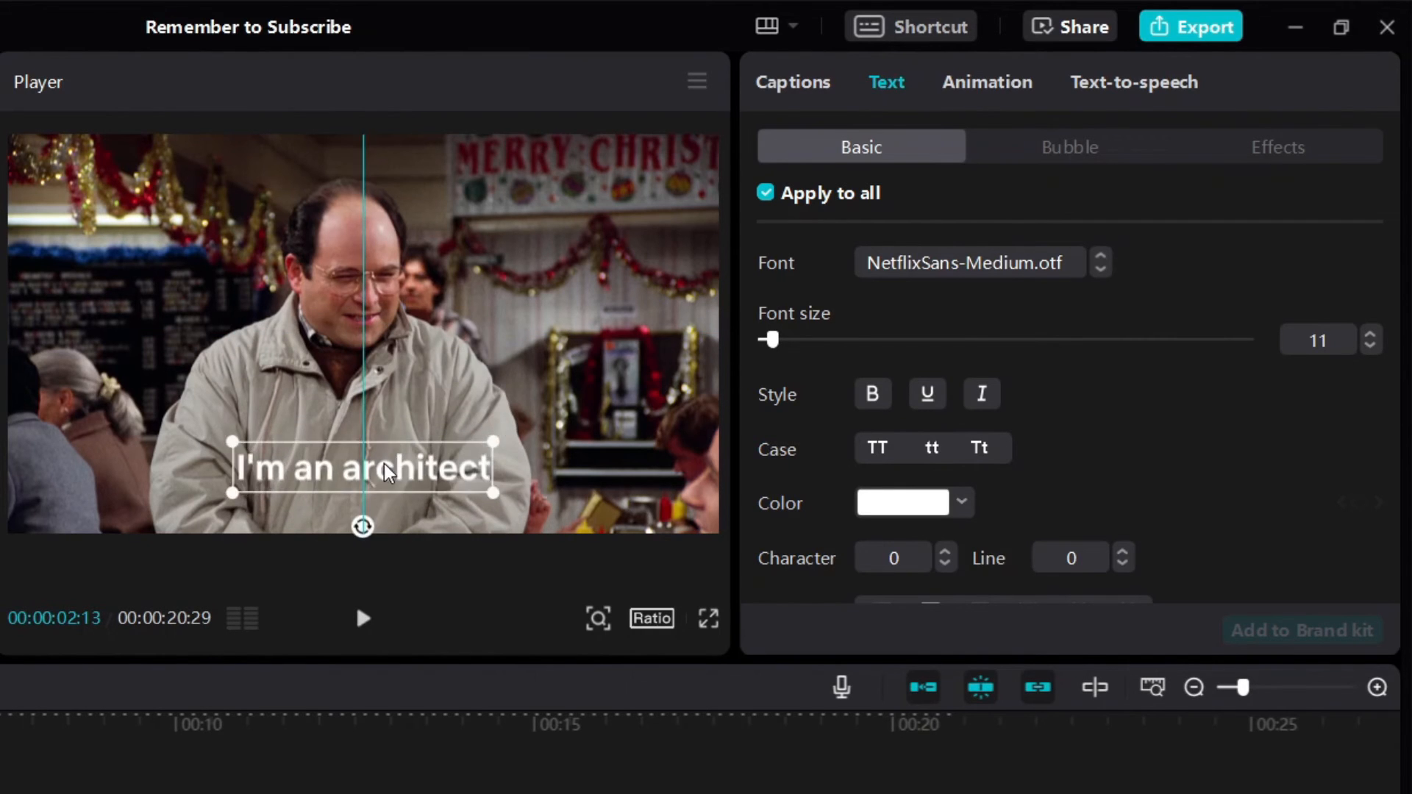
left_click_drag(363, 468, 362, 176)
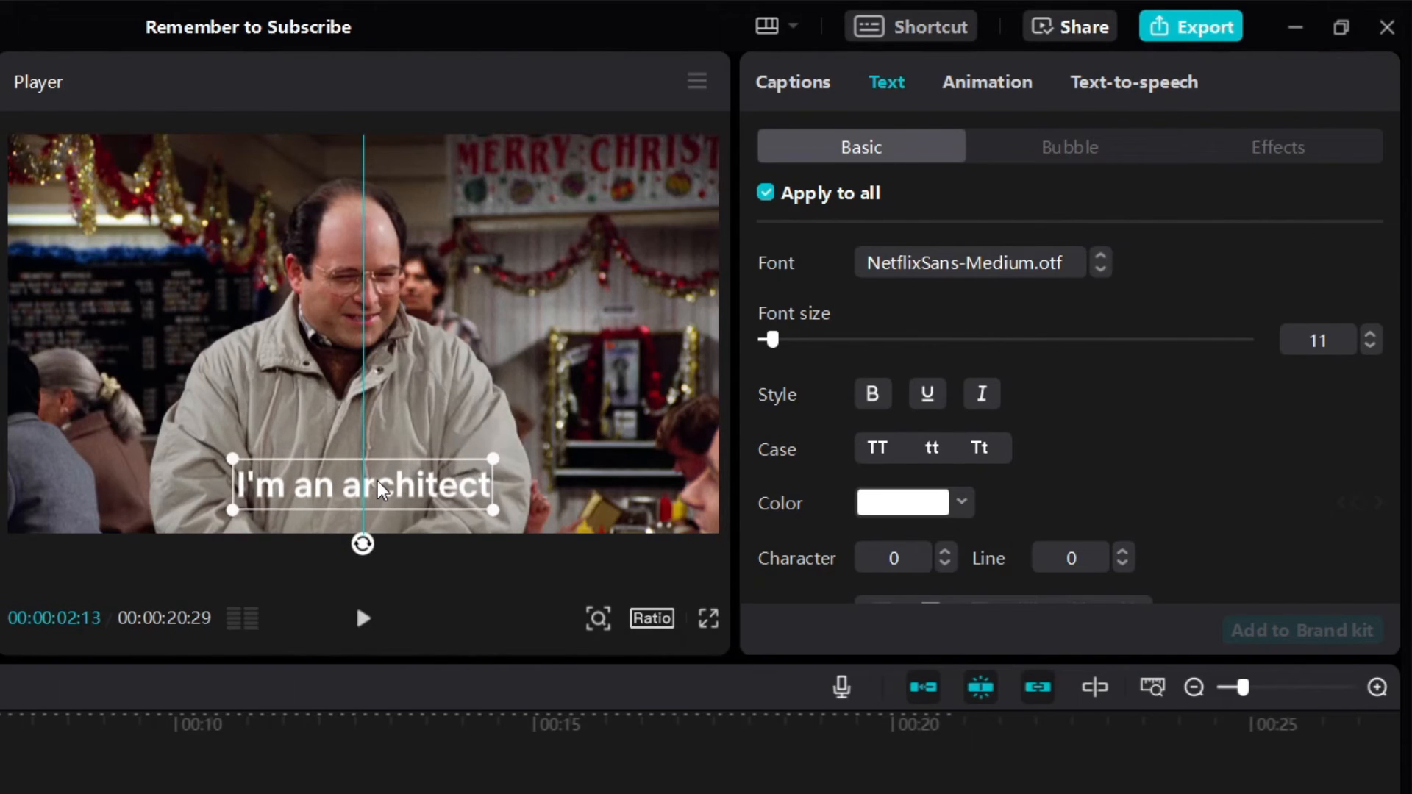
left_click(1369, 345)
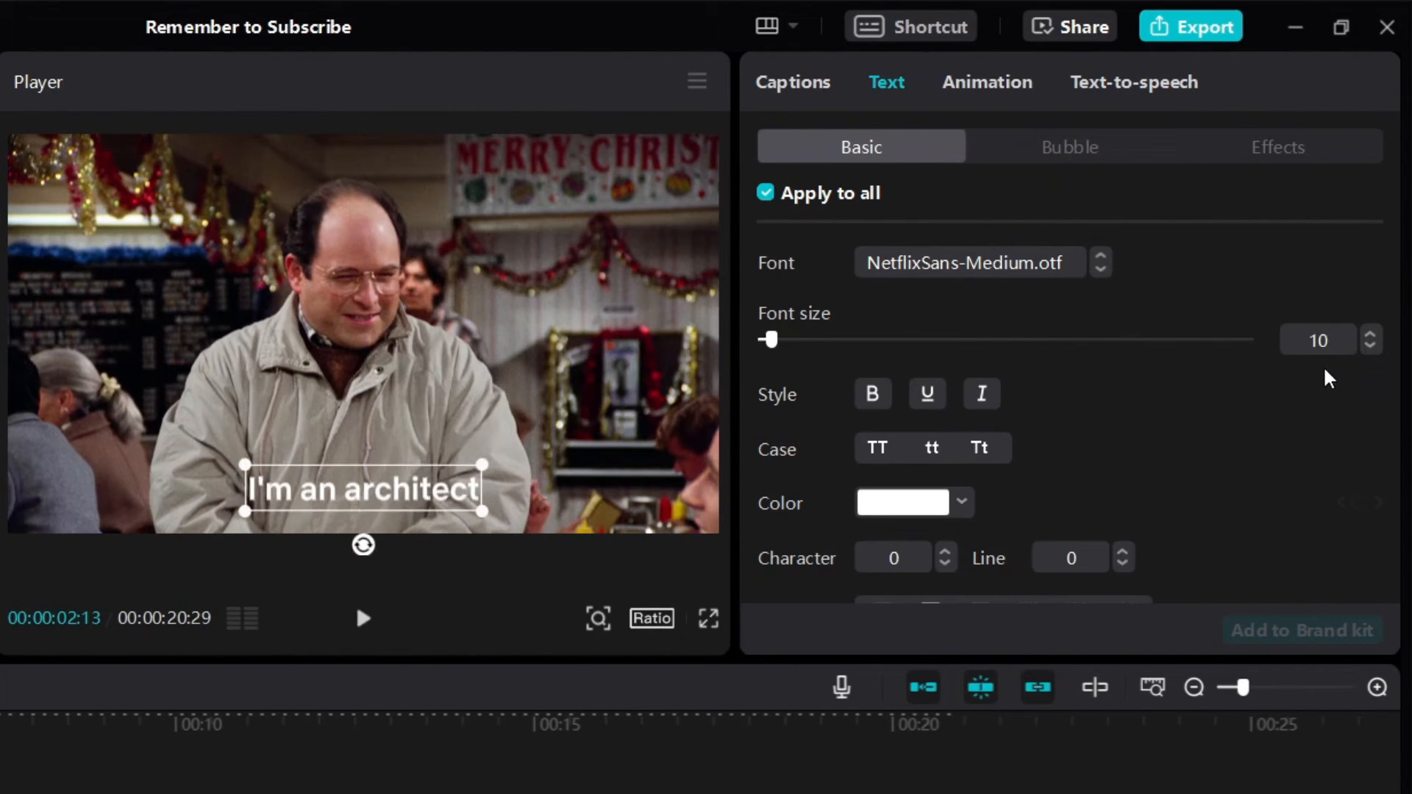
scroll("down", 3)
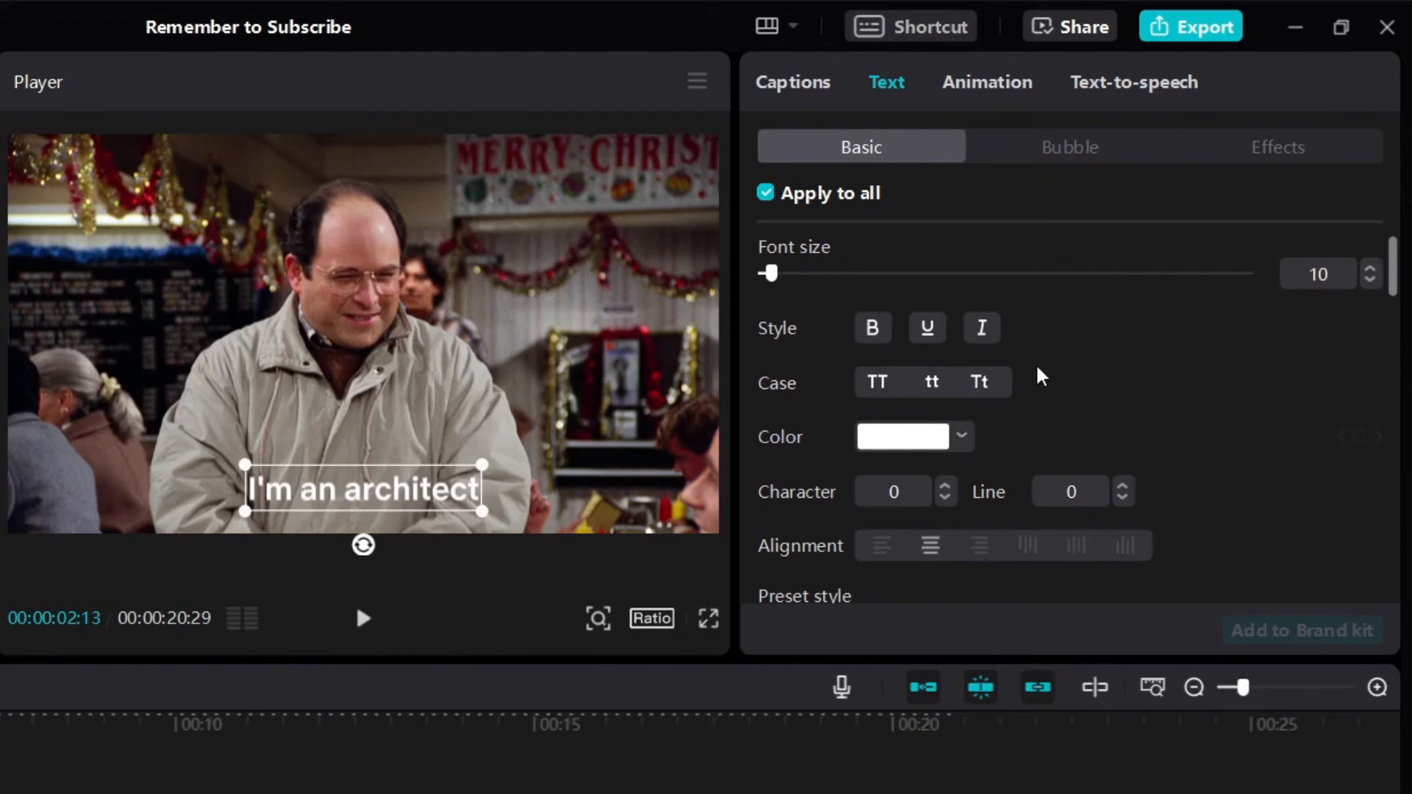
- Apply the white outlined preset style to all captions after trying the yellow one
left_click(961, 437)
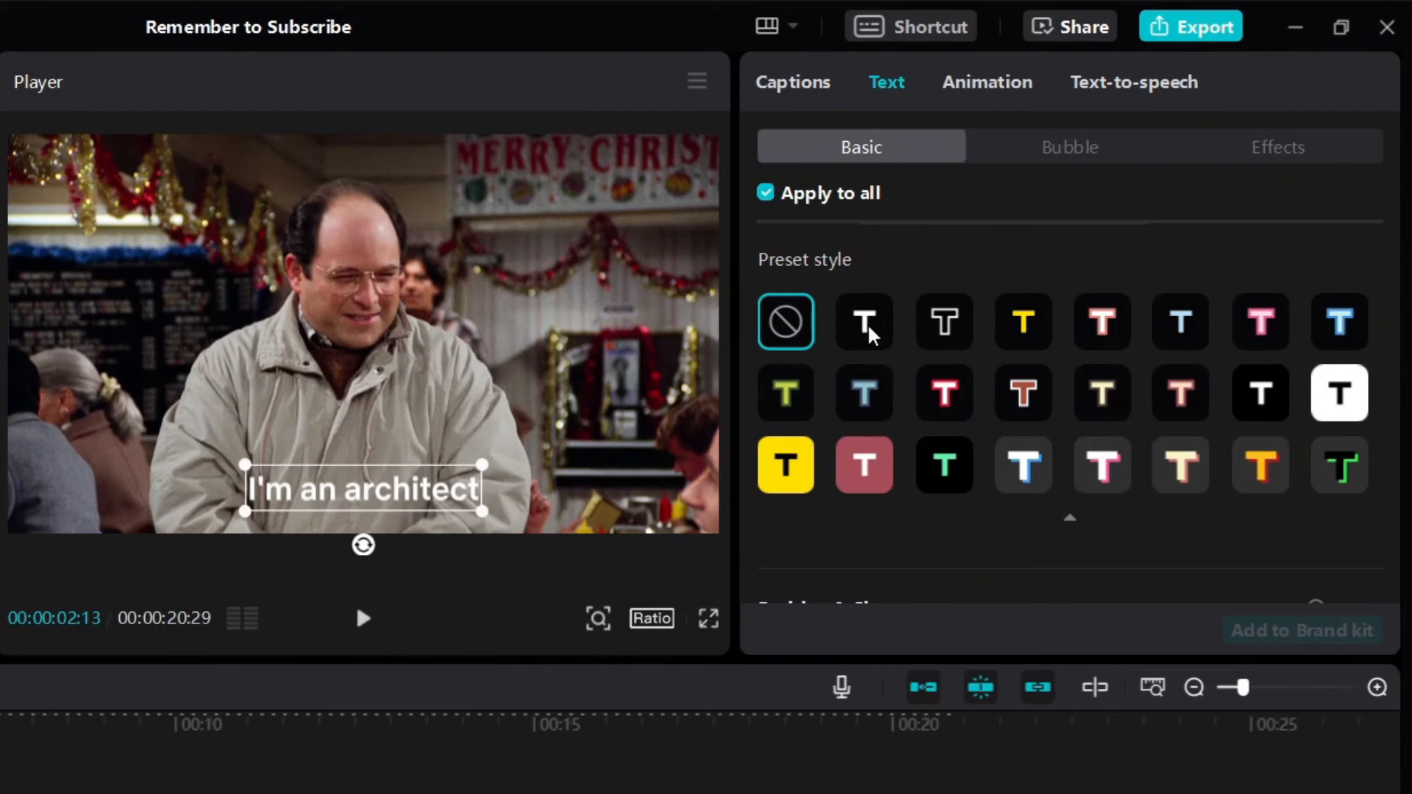
left_click(862, 321)
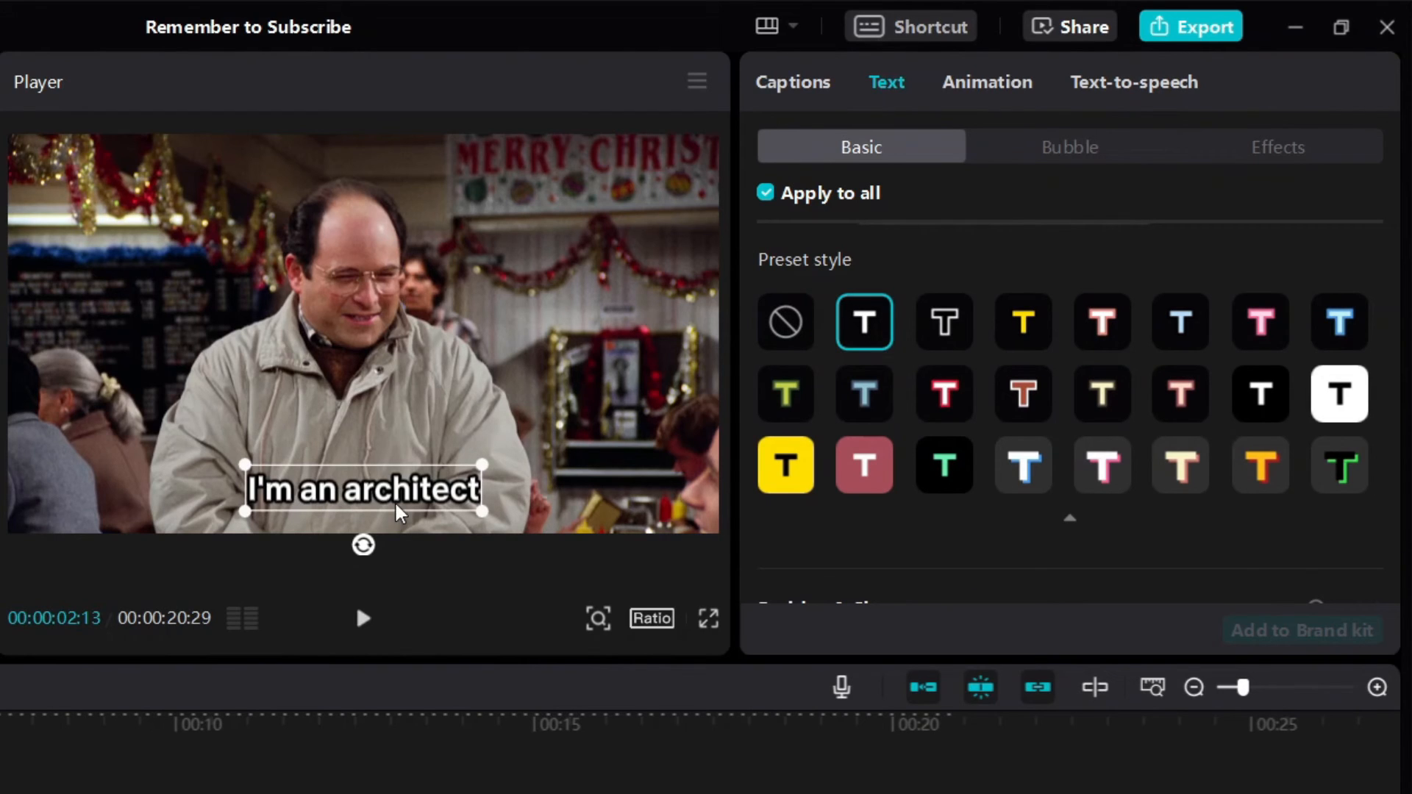
left_click(1023, 321)
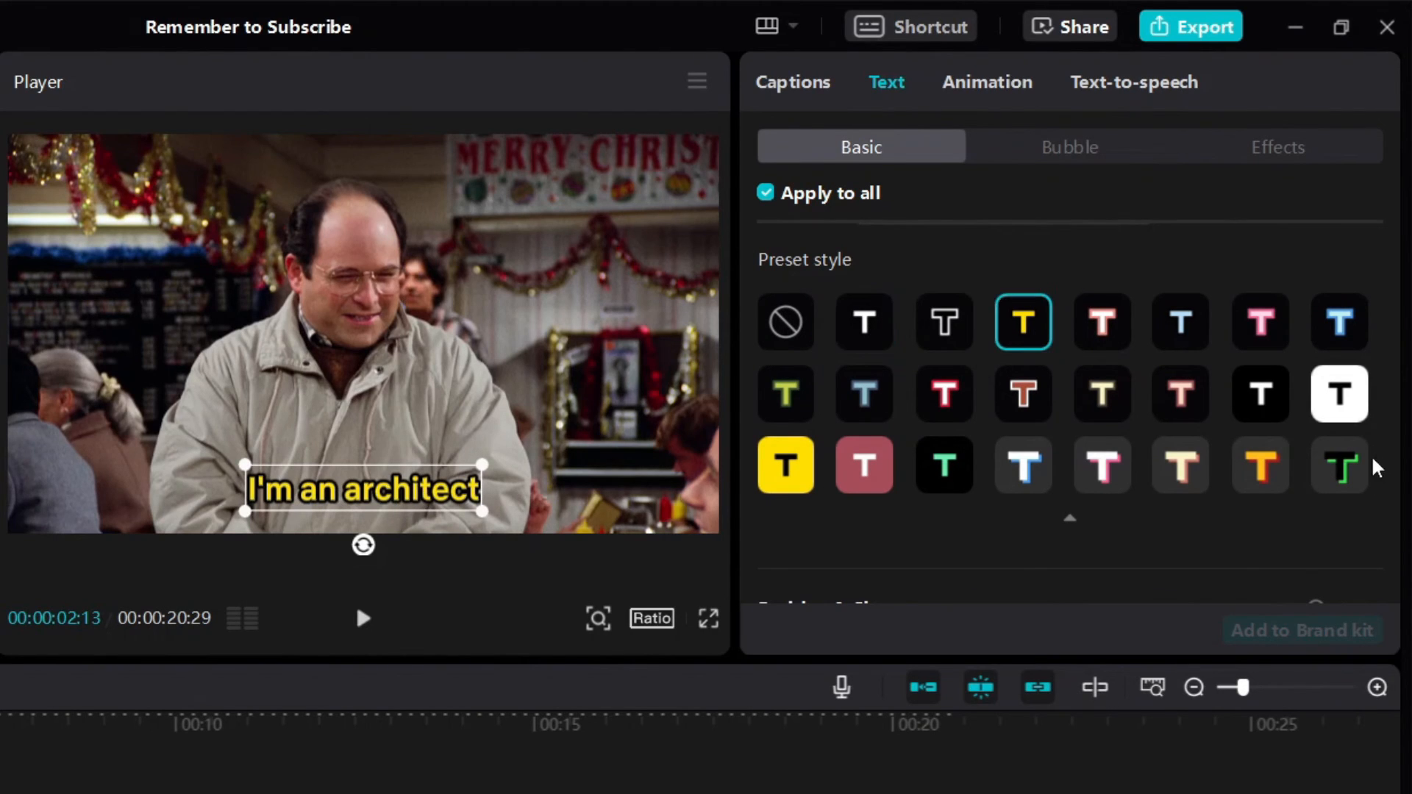
left_click(785, 466)
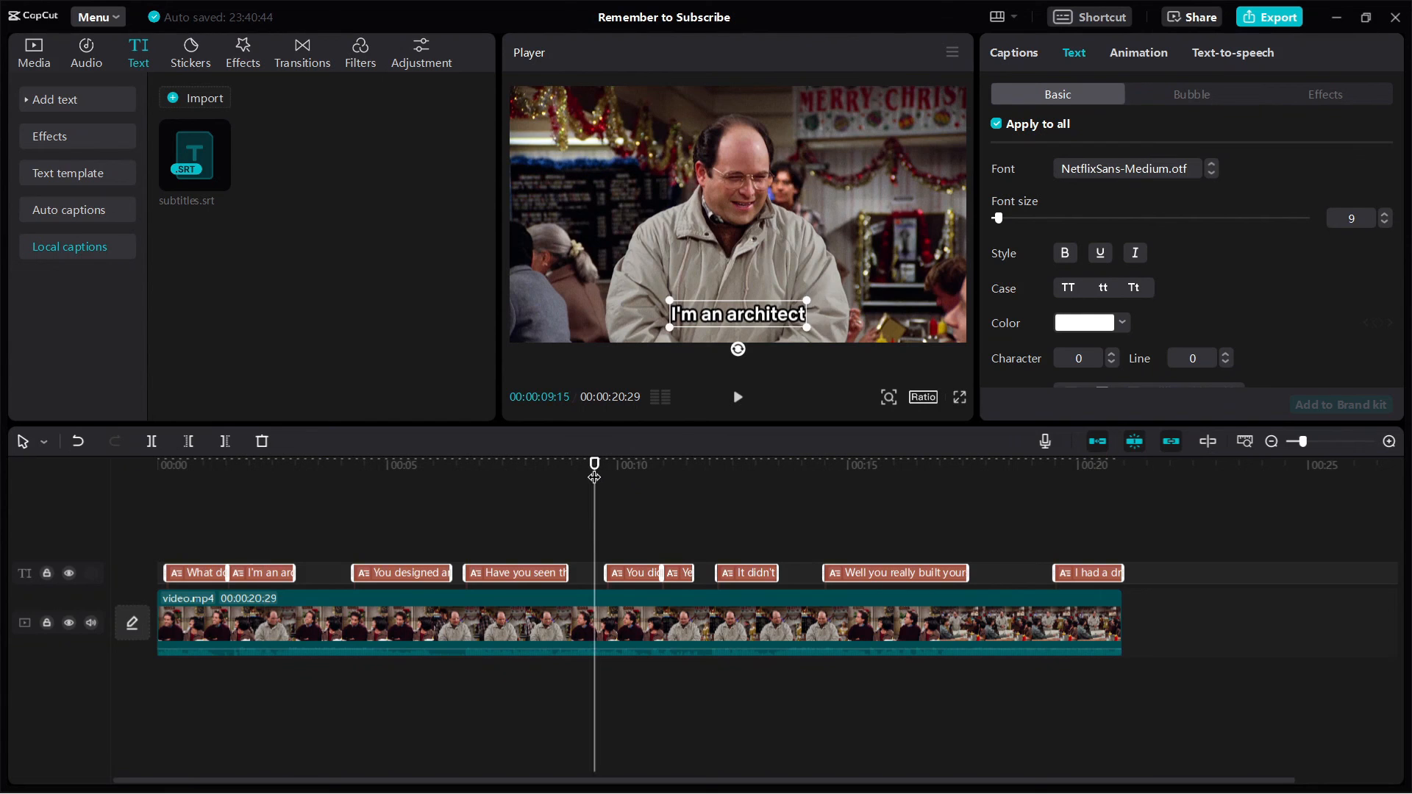
- Play the video to preview the styled captions, then pause
left_click(736, 397)
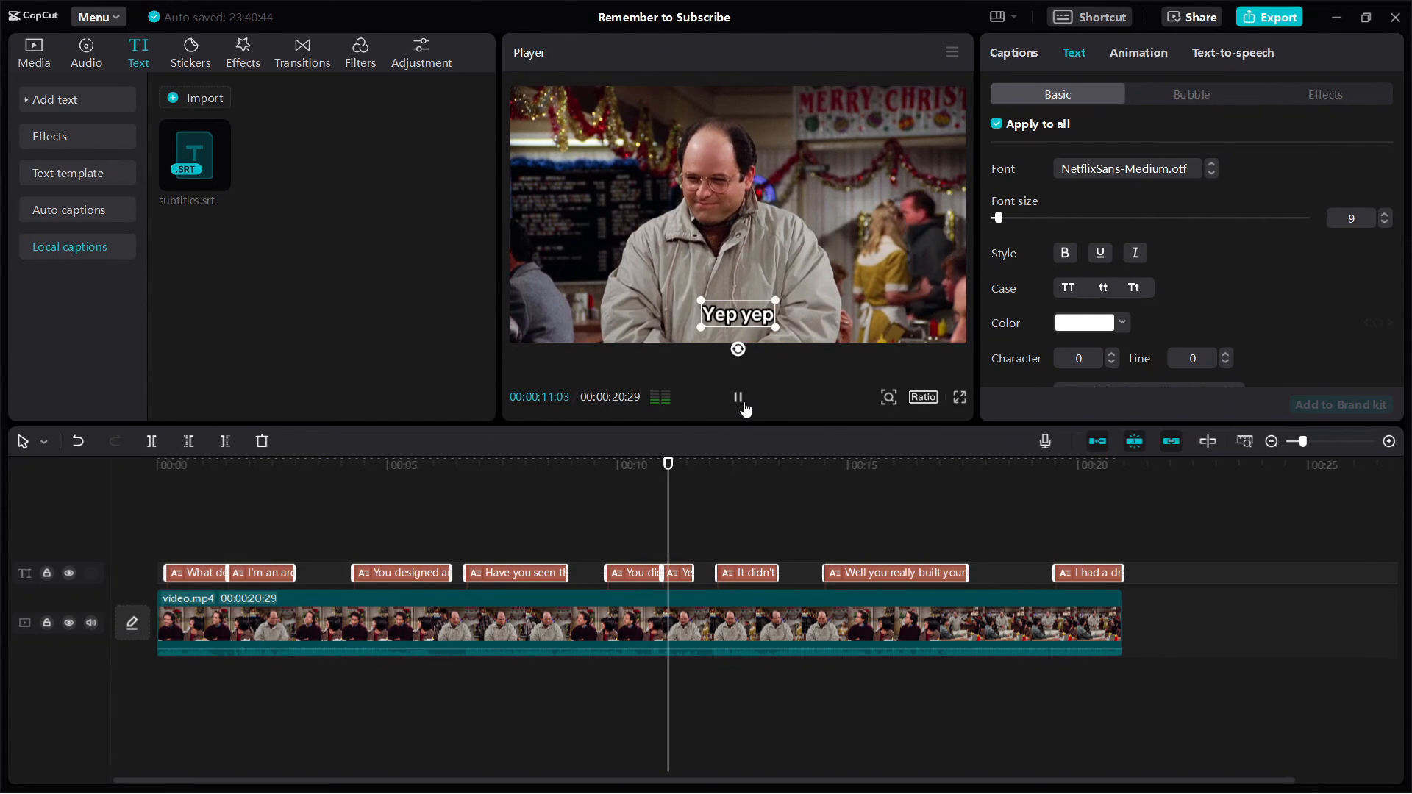
left_click(738, 397)
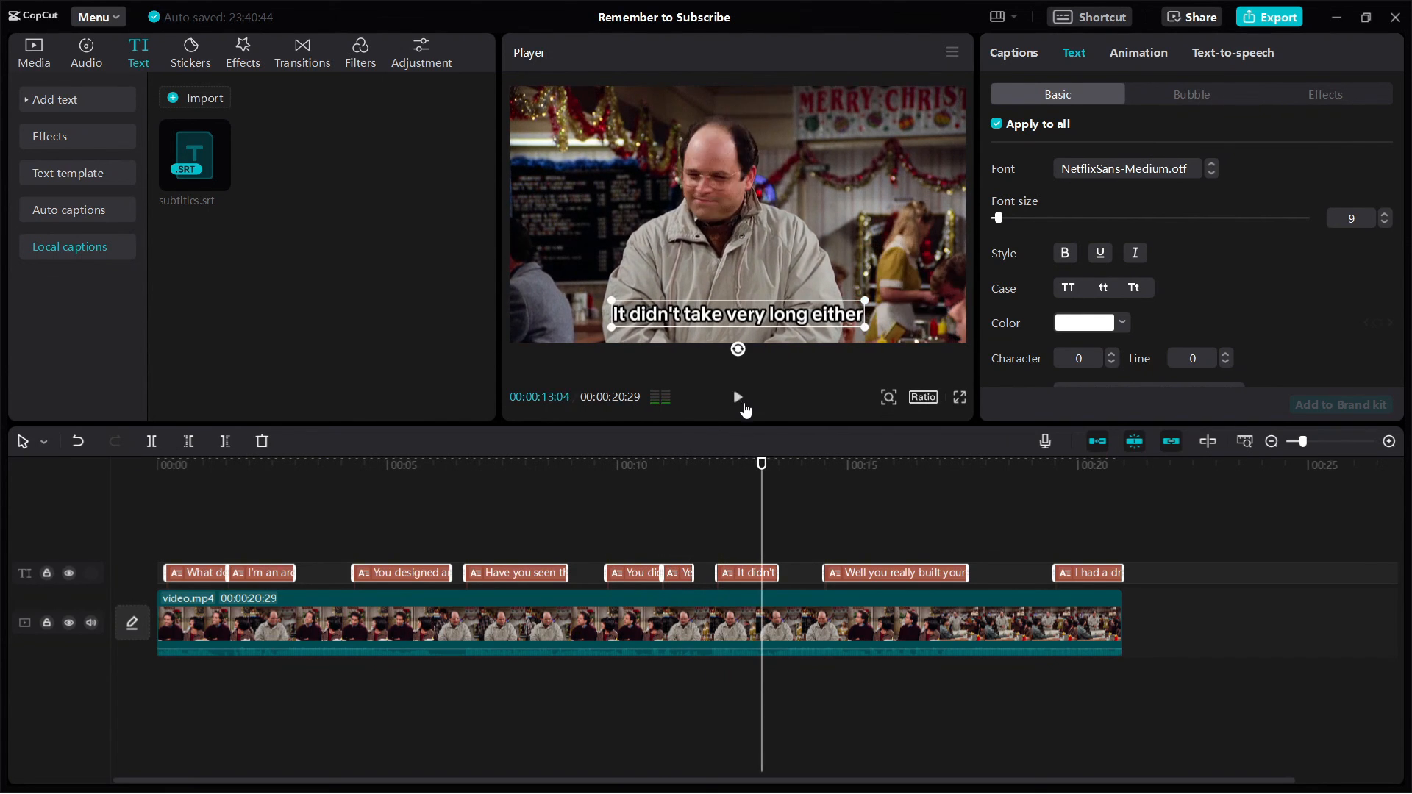